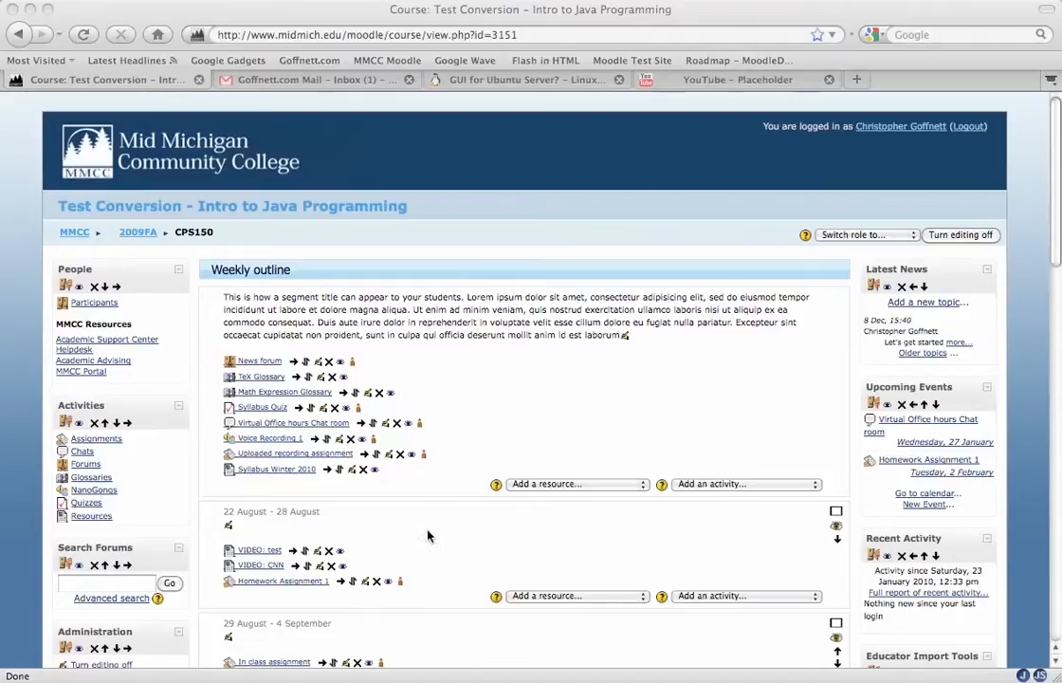
mouse_move(287, 587)
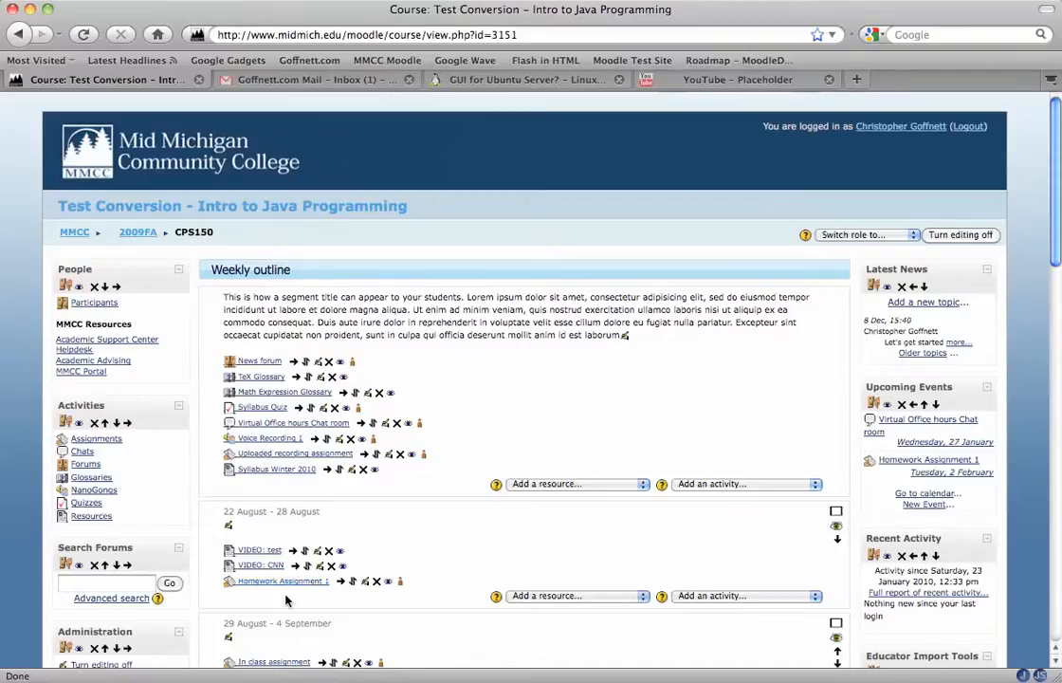
Step: Open Homework Assignment 1 from the course and view its submissions list
click(281, 580)
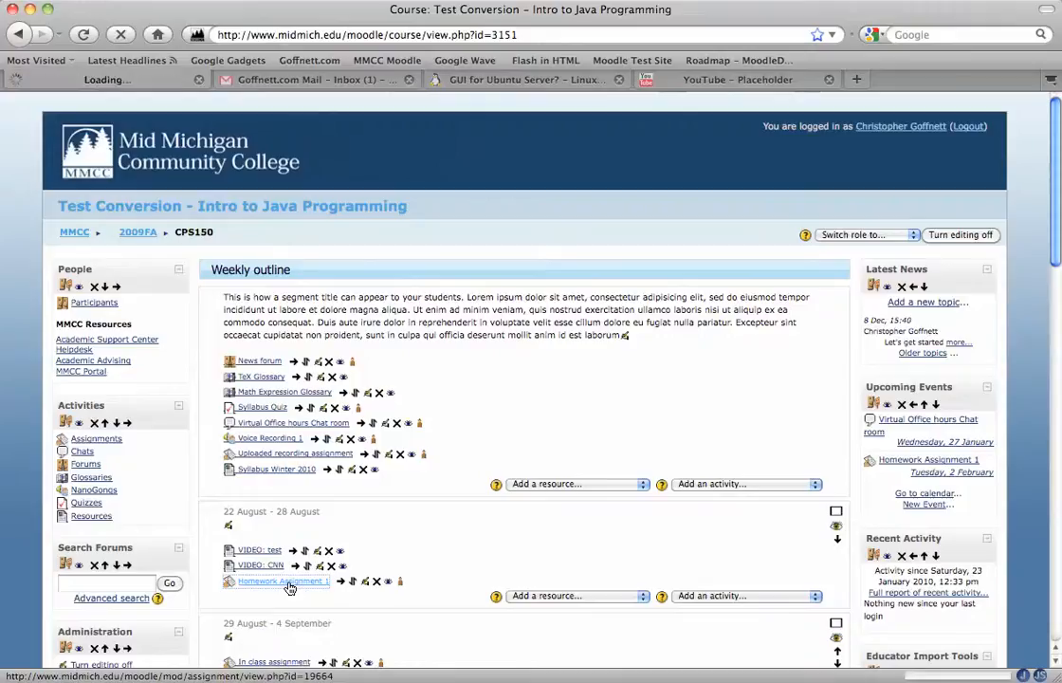
click(283, 582)
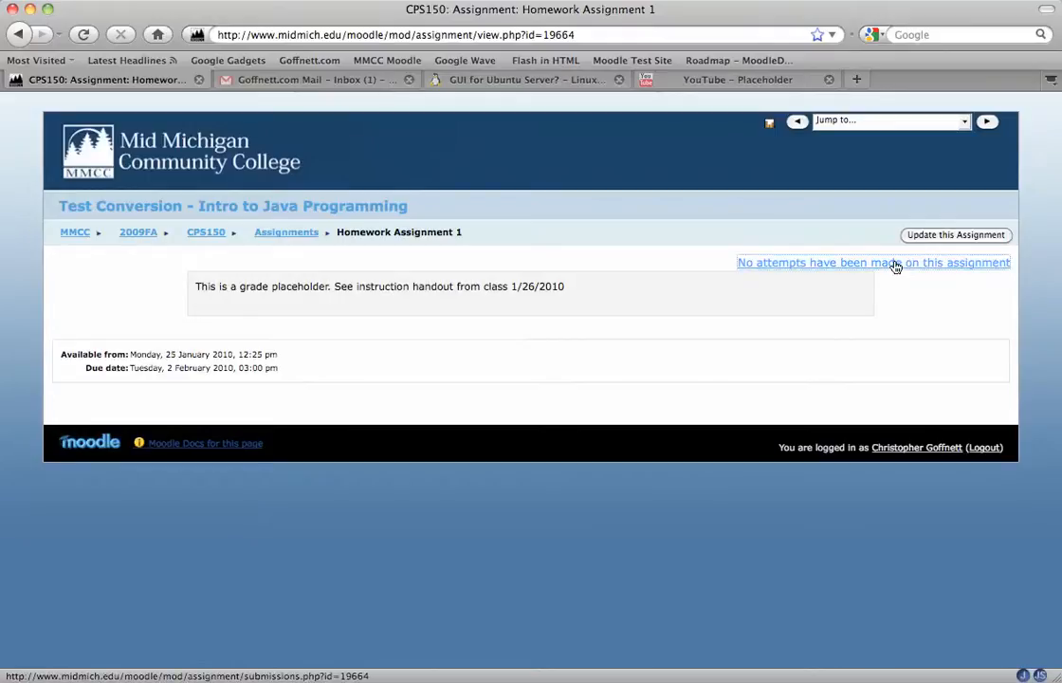
click(872, 263)
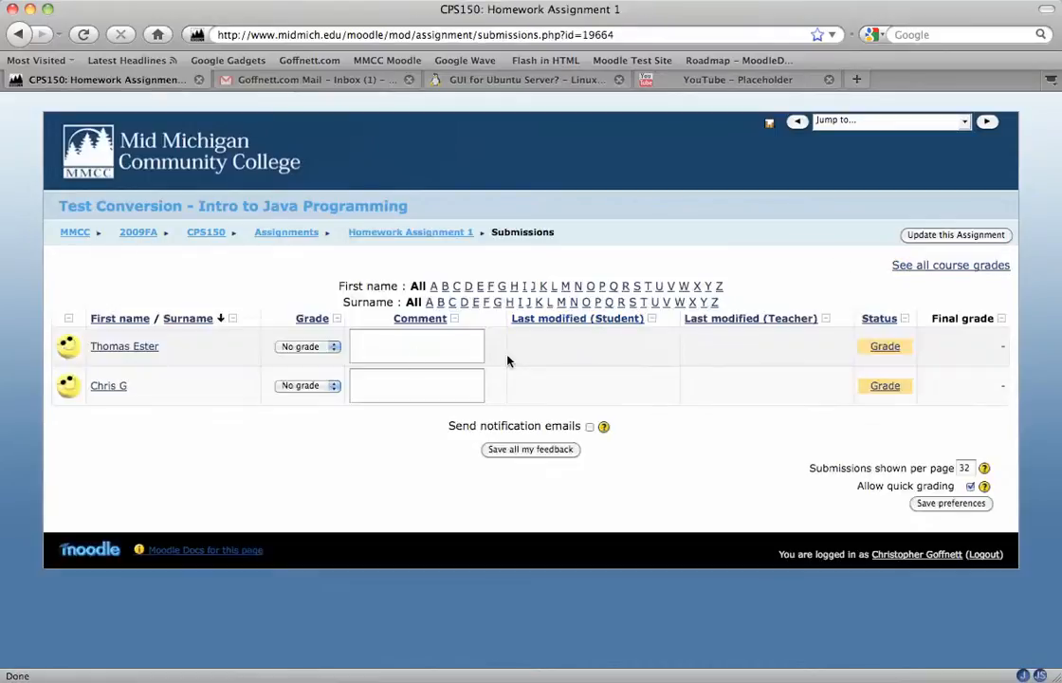
mouse_move(659, 382)
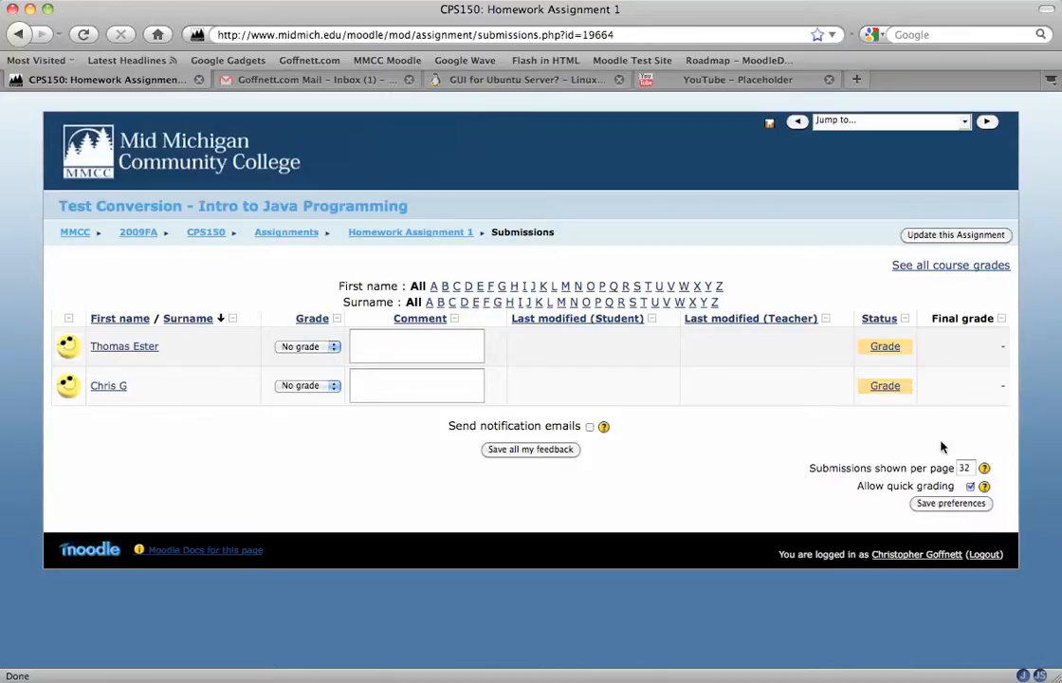
mouse_move(566, 401)
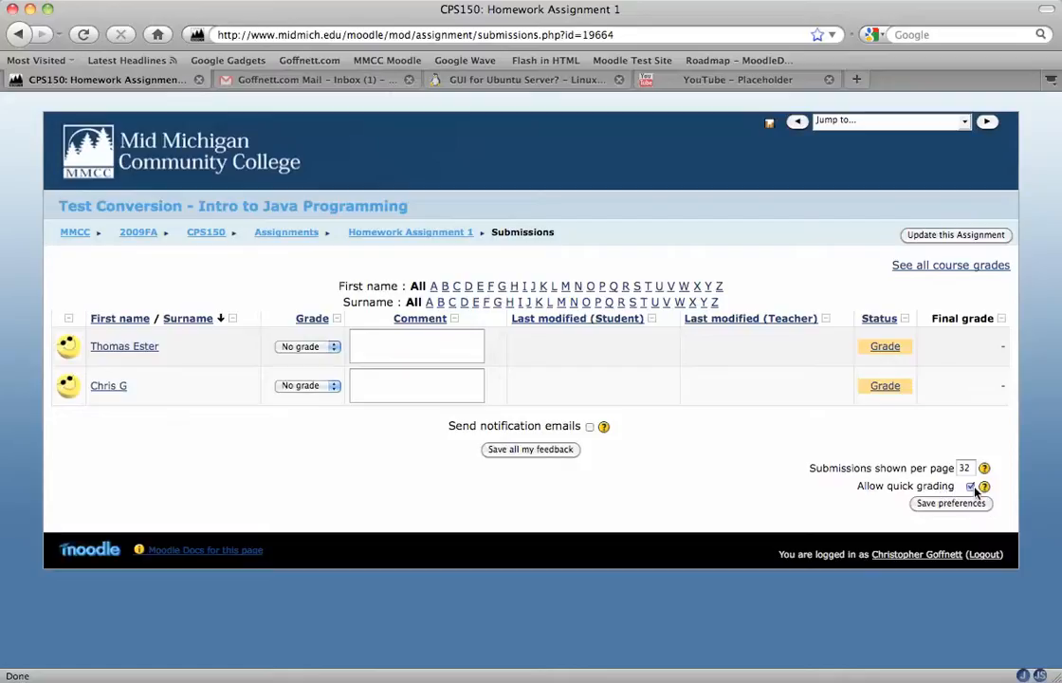
Step: Turn off 'Allow quick grading' and save the preference
click(970, 486)
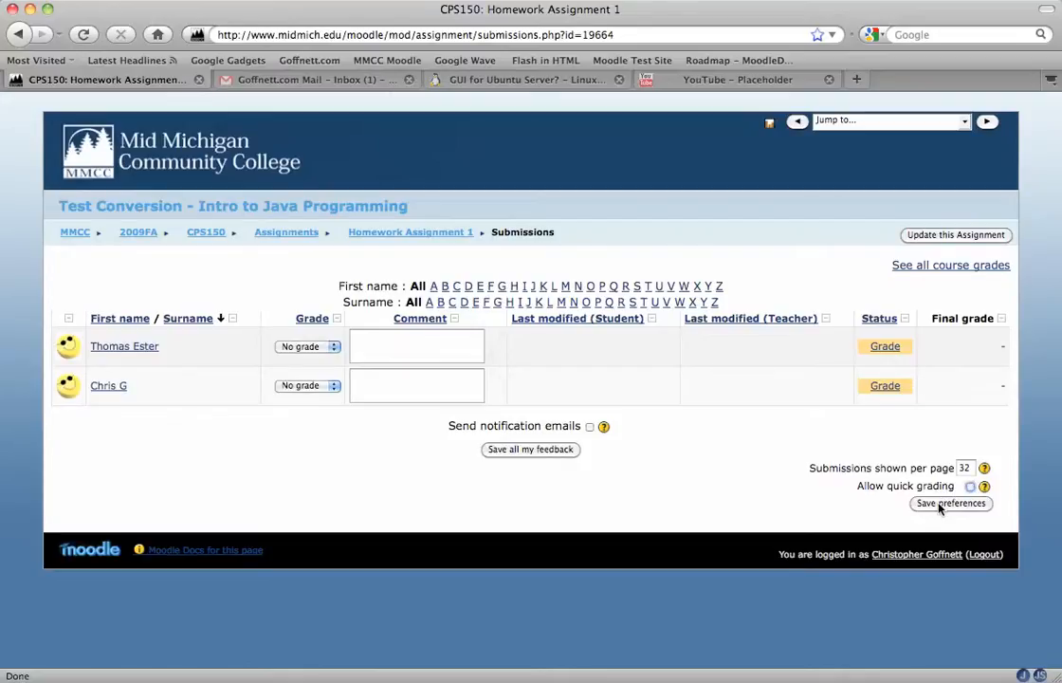
click(951, 502)
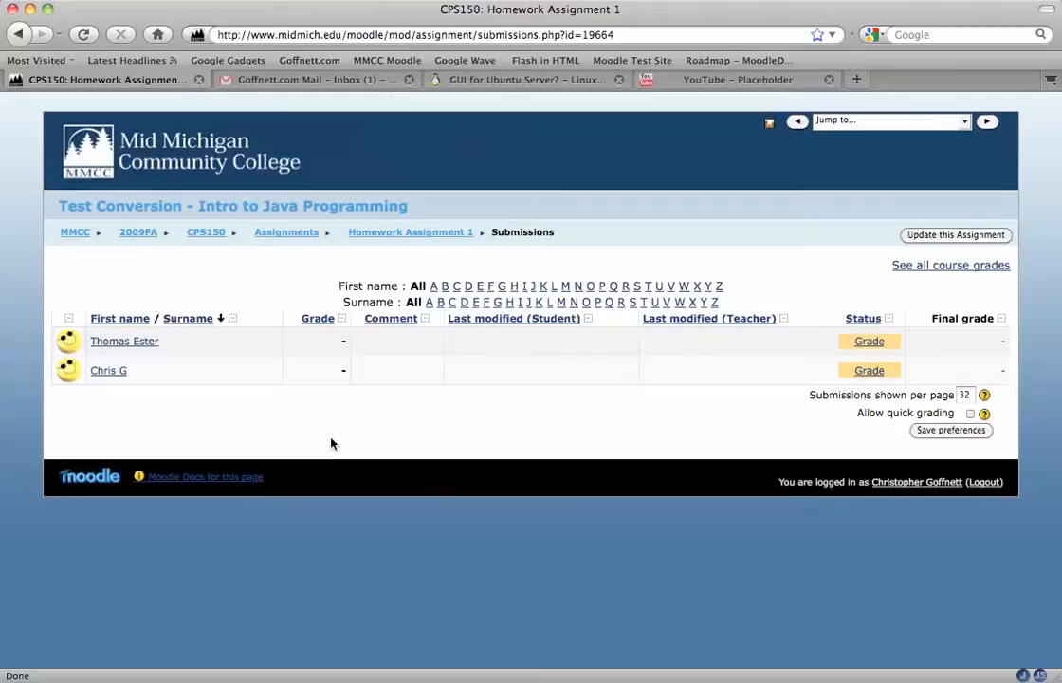
mouse_move(853, 343)
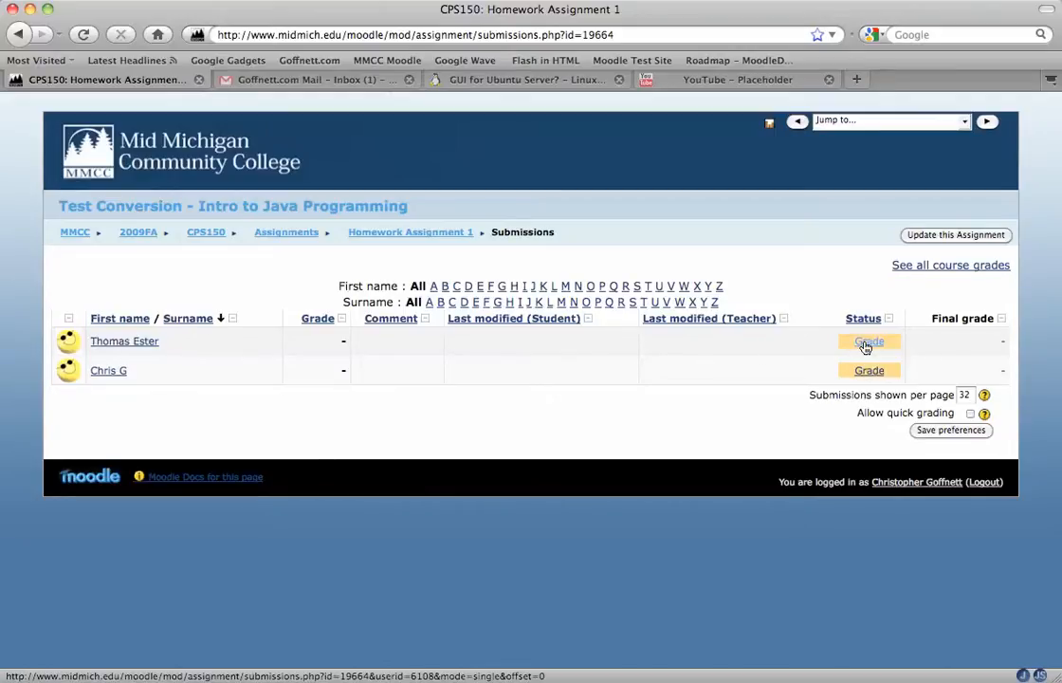
click(868, 342)
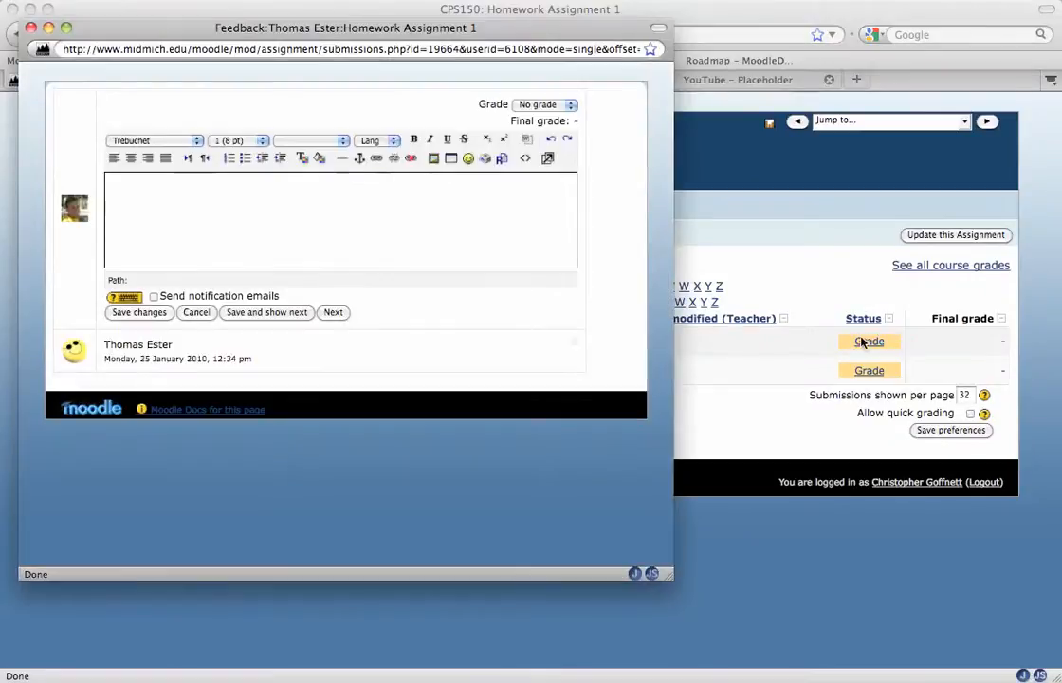
mouse_move(874, 346)
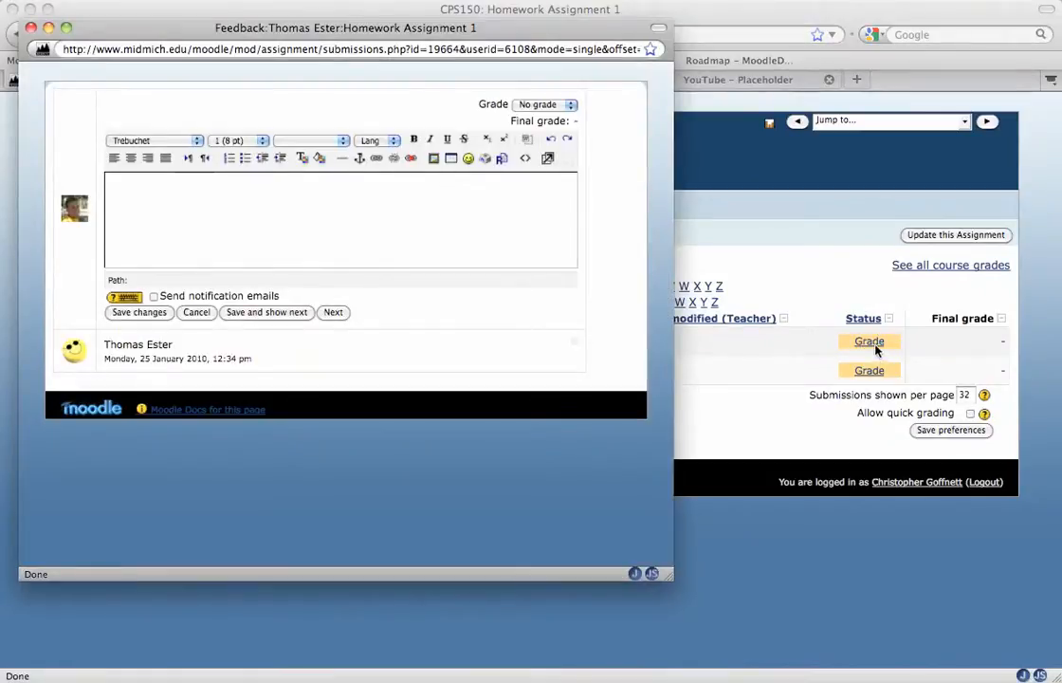
click(341, 218)
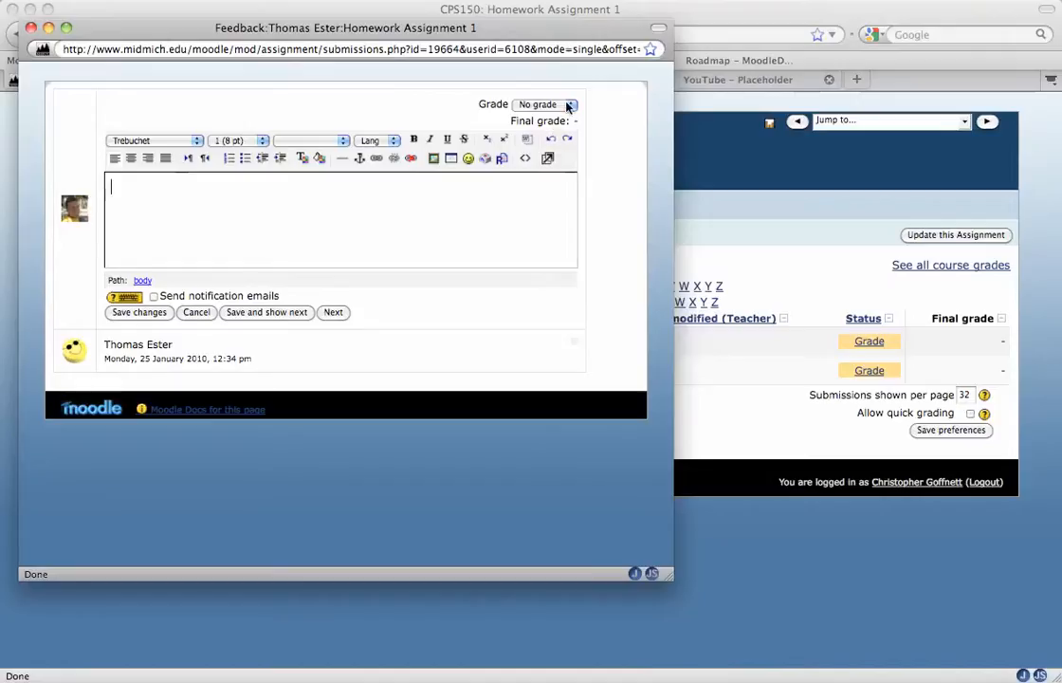
click(545, 104)
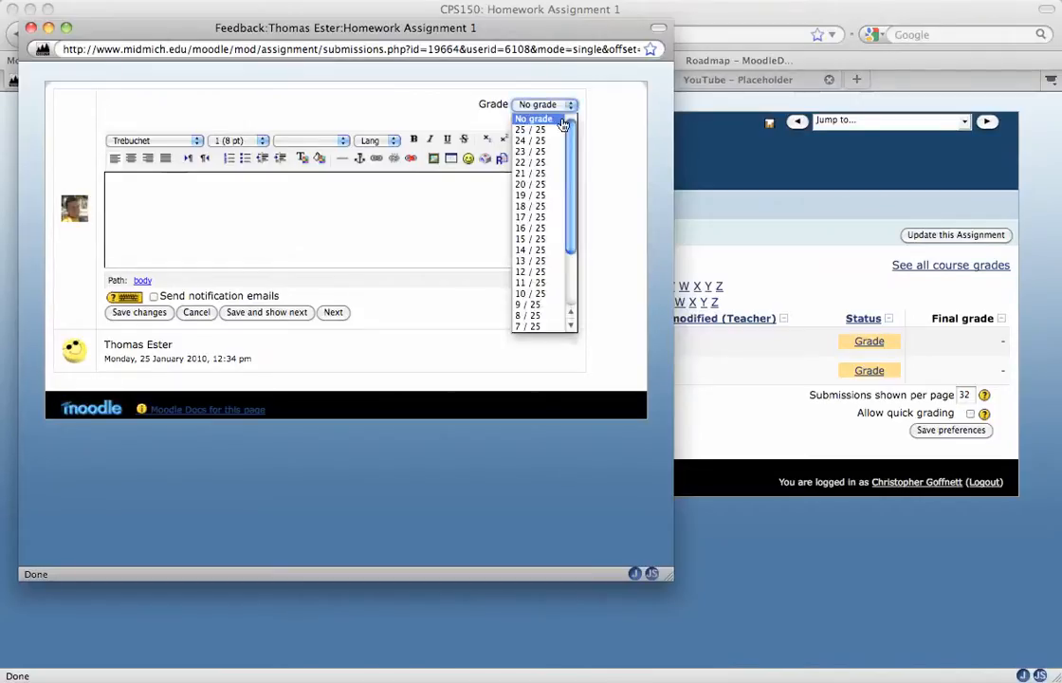
mouse_move(531, 130)
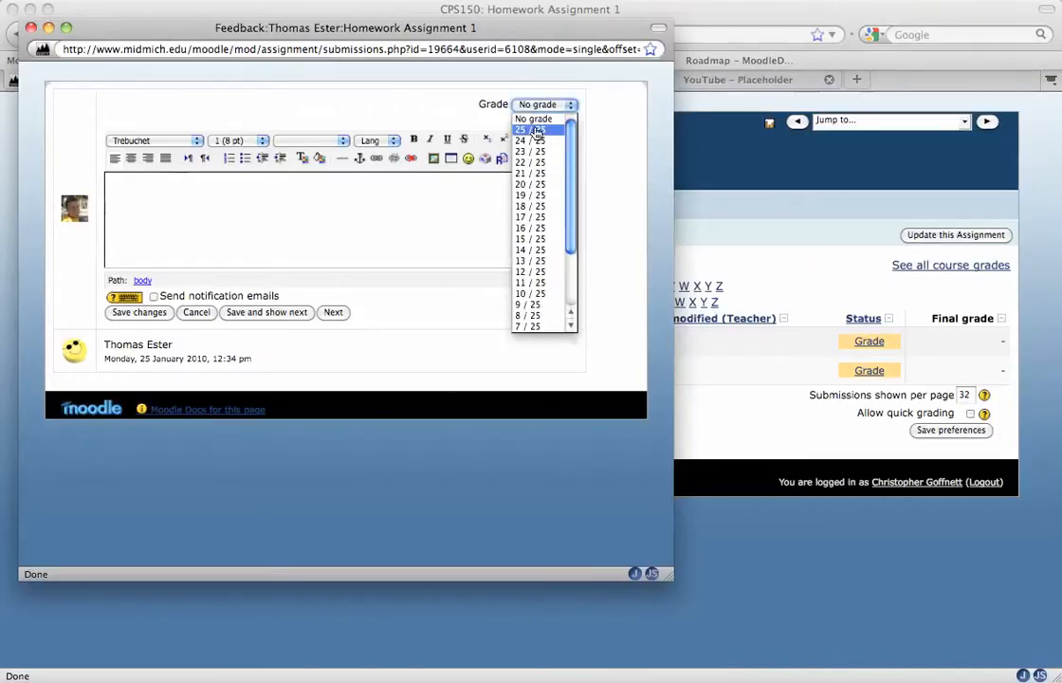
click(530, 130)
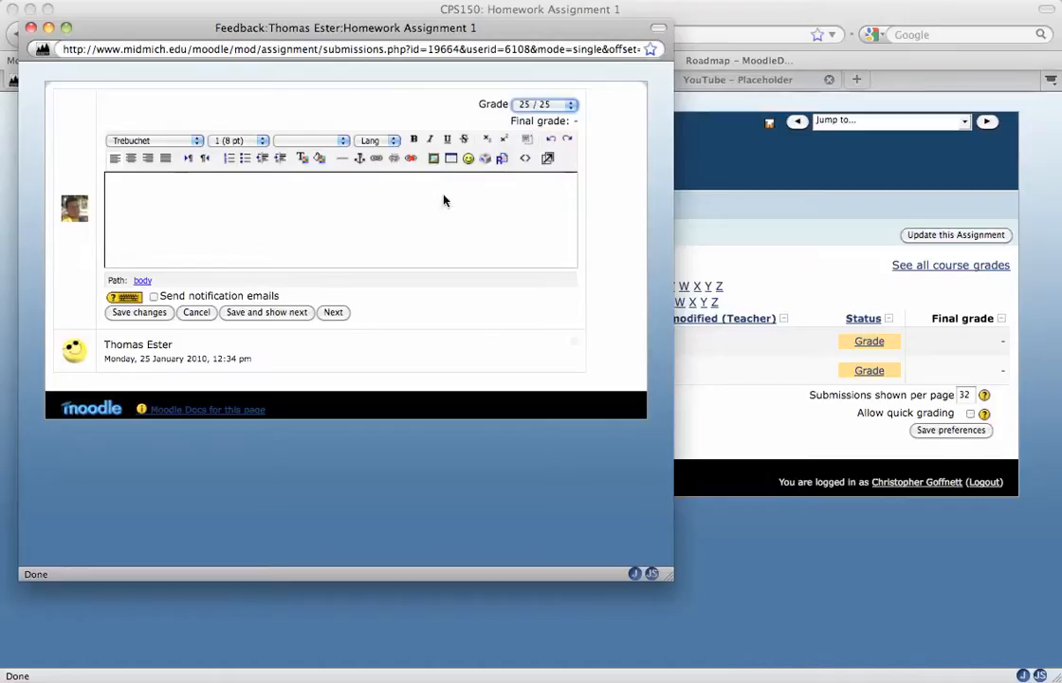
text(My m)
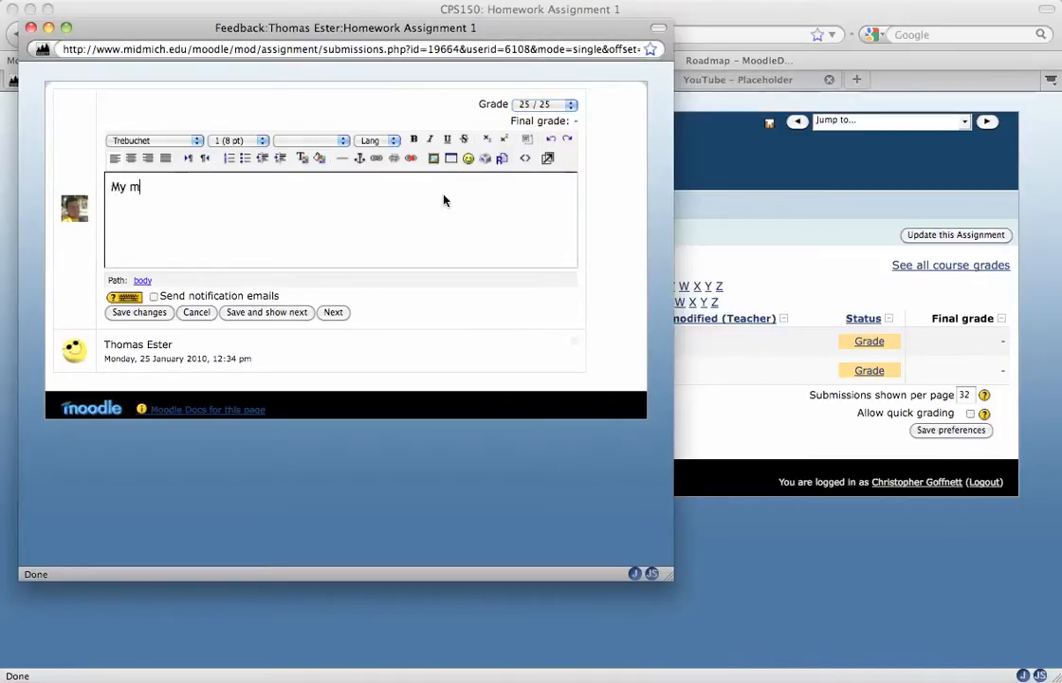
text(comments)
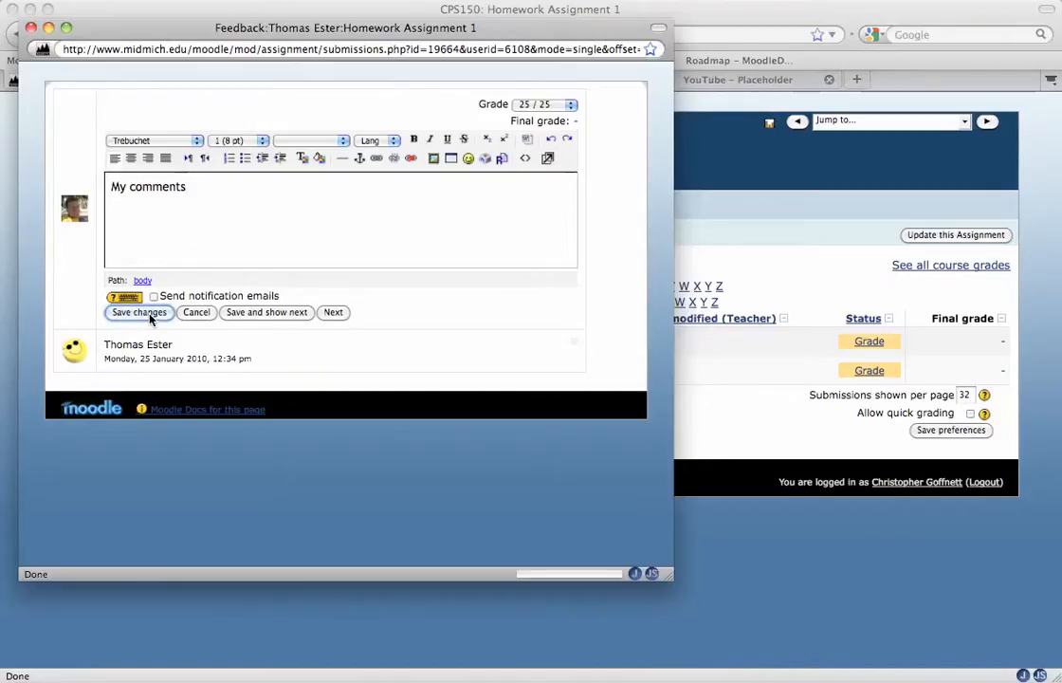
click(138, 312)
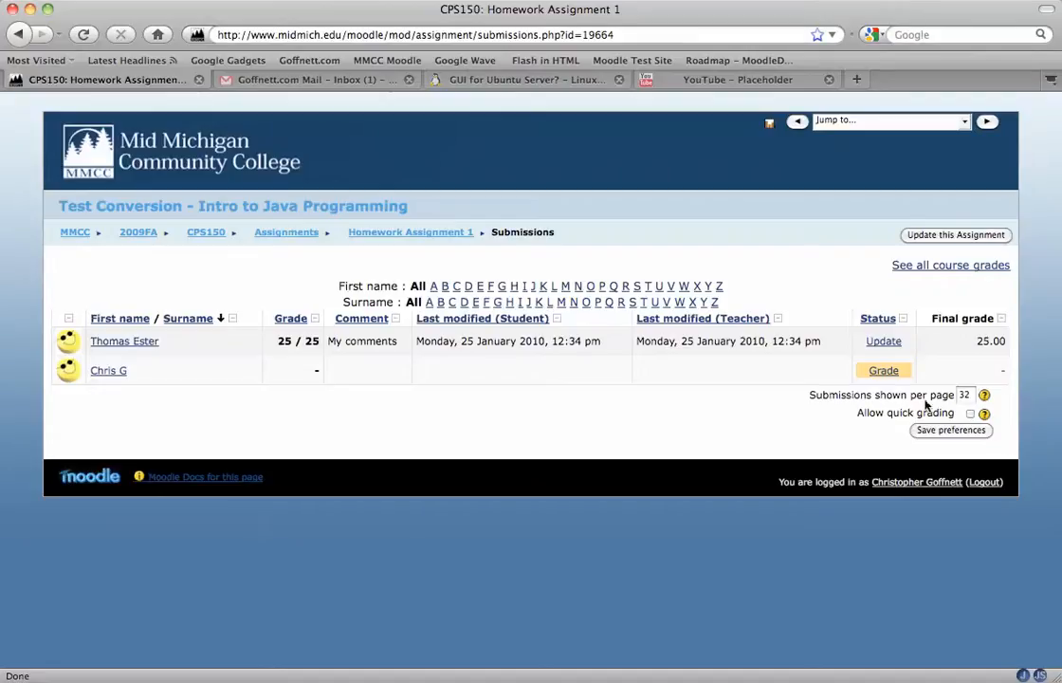
mouse_move(969, 419)
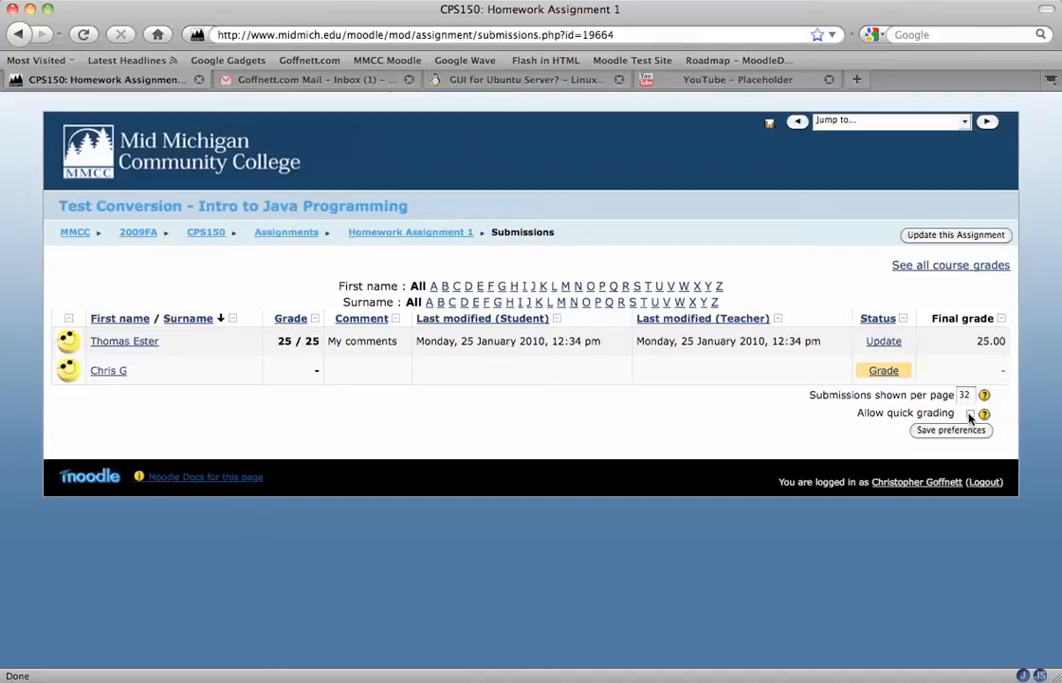
click(969, 412)
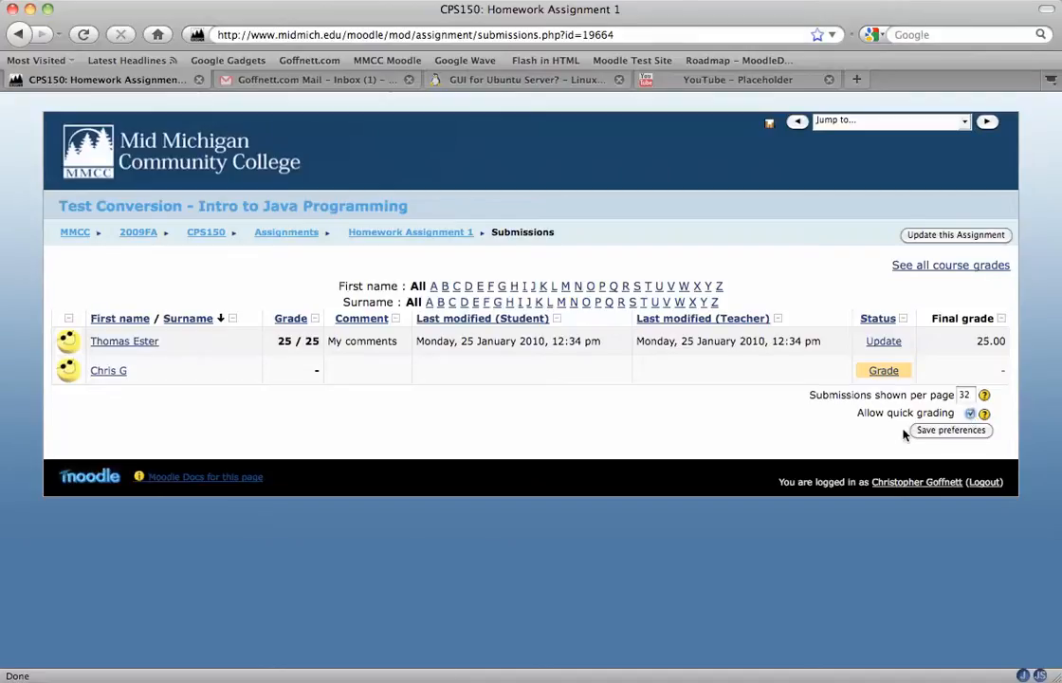
click(969, 412)
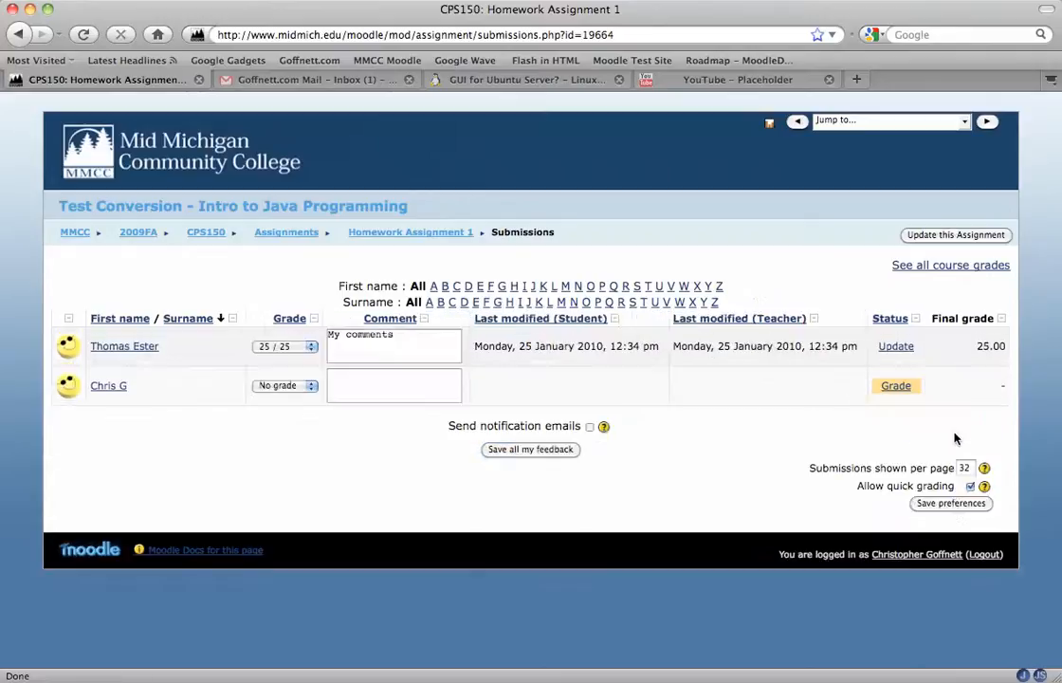
click(394, 385)
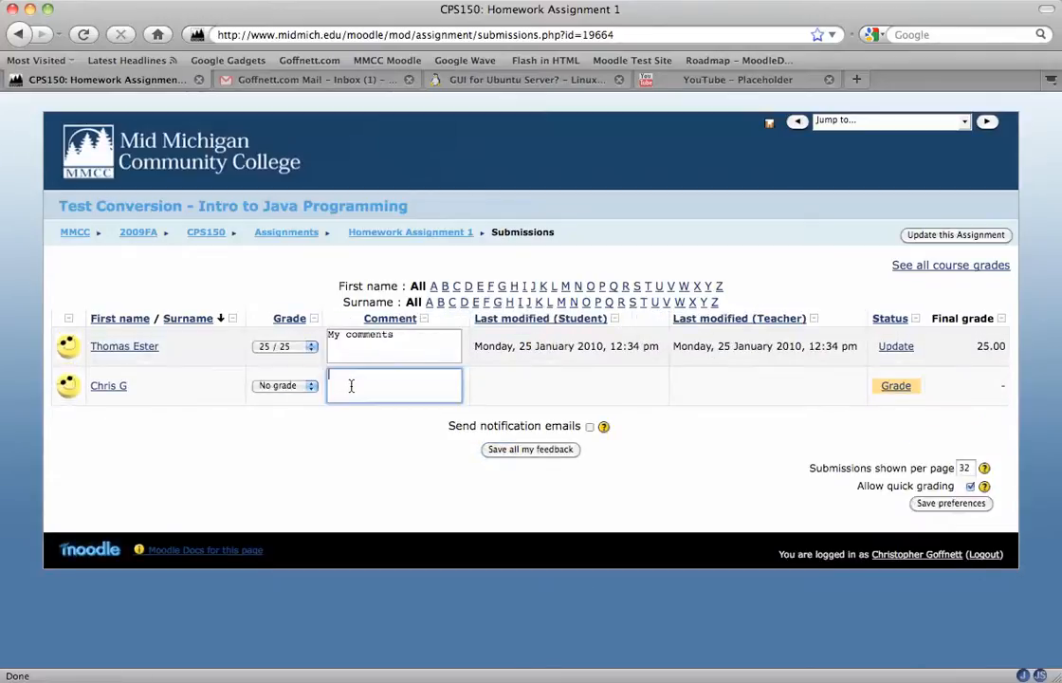
click(285, 385)
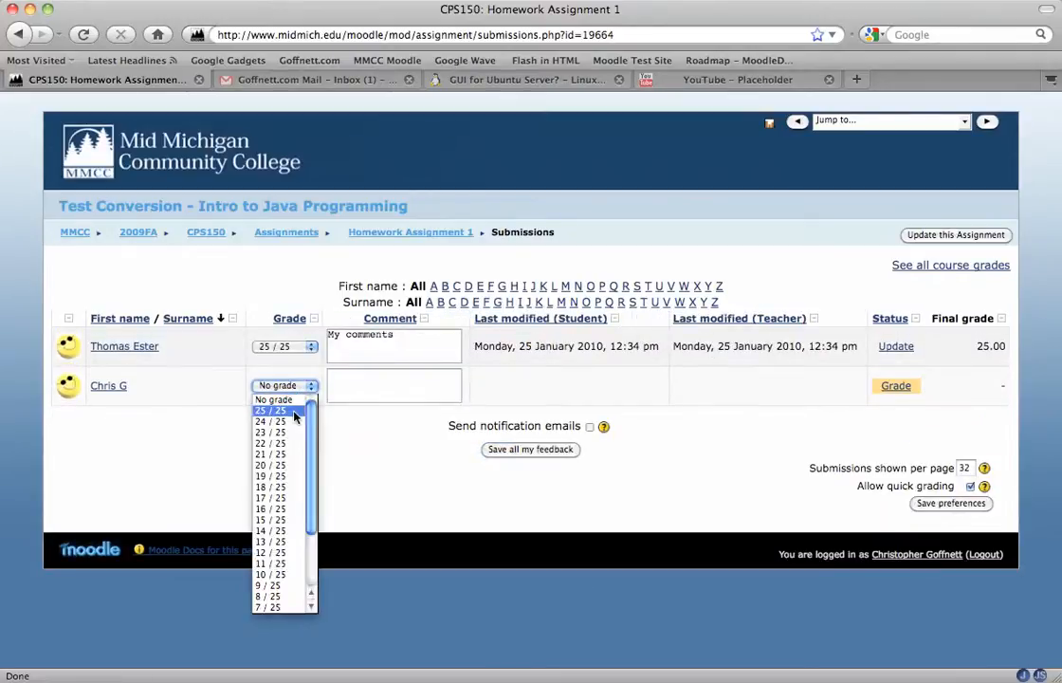
click(269, 421)
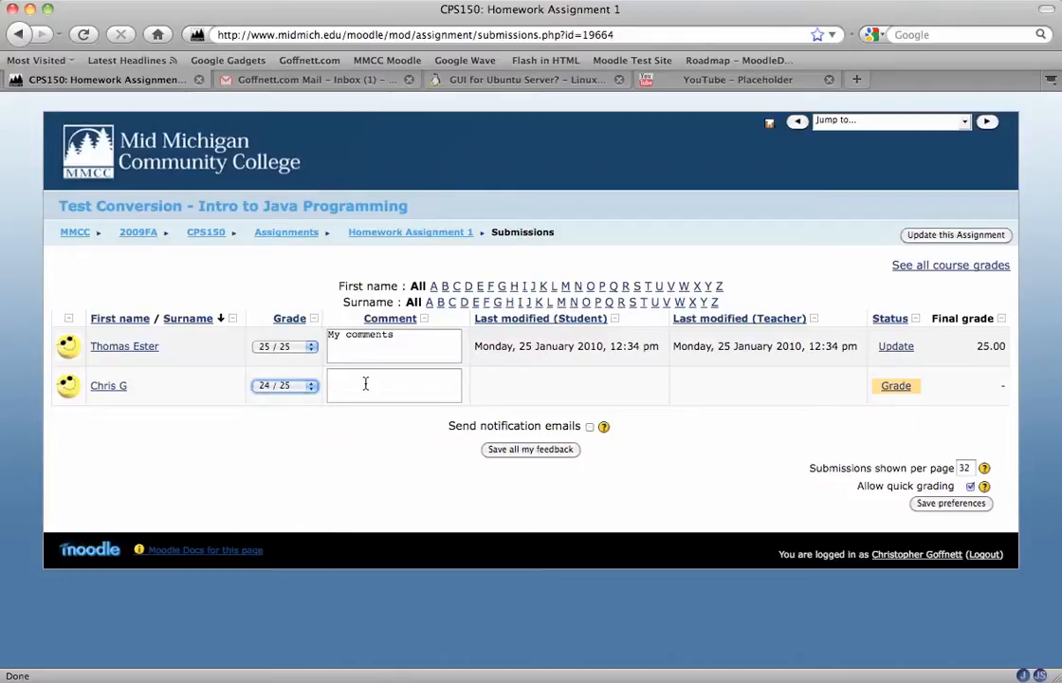
text(my comments)
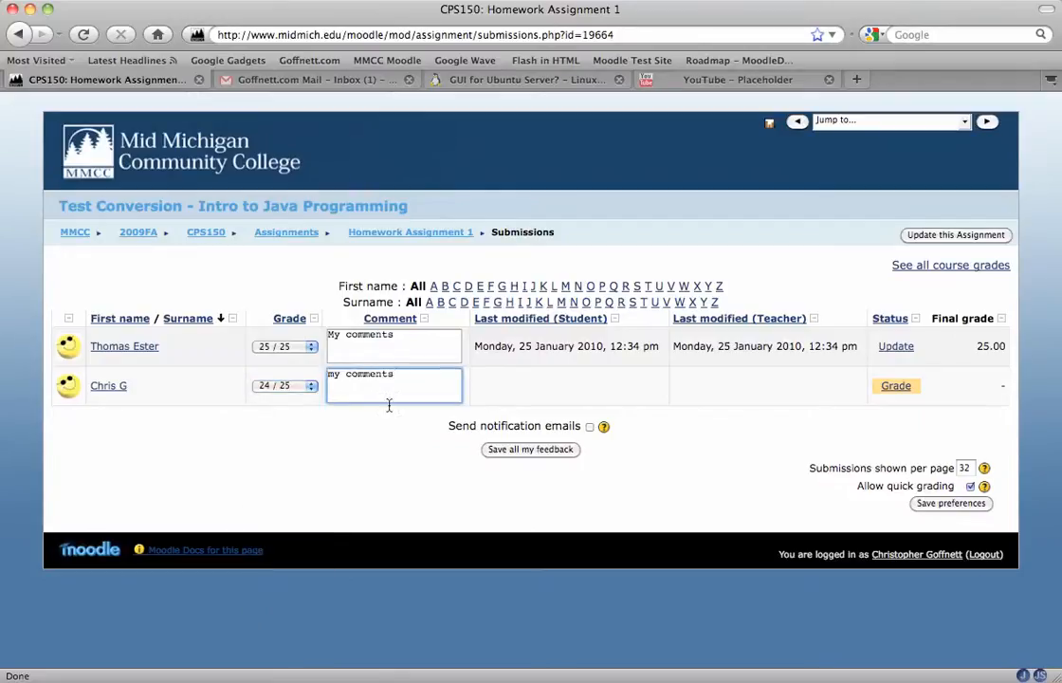
click(530, 448)
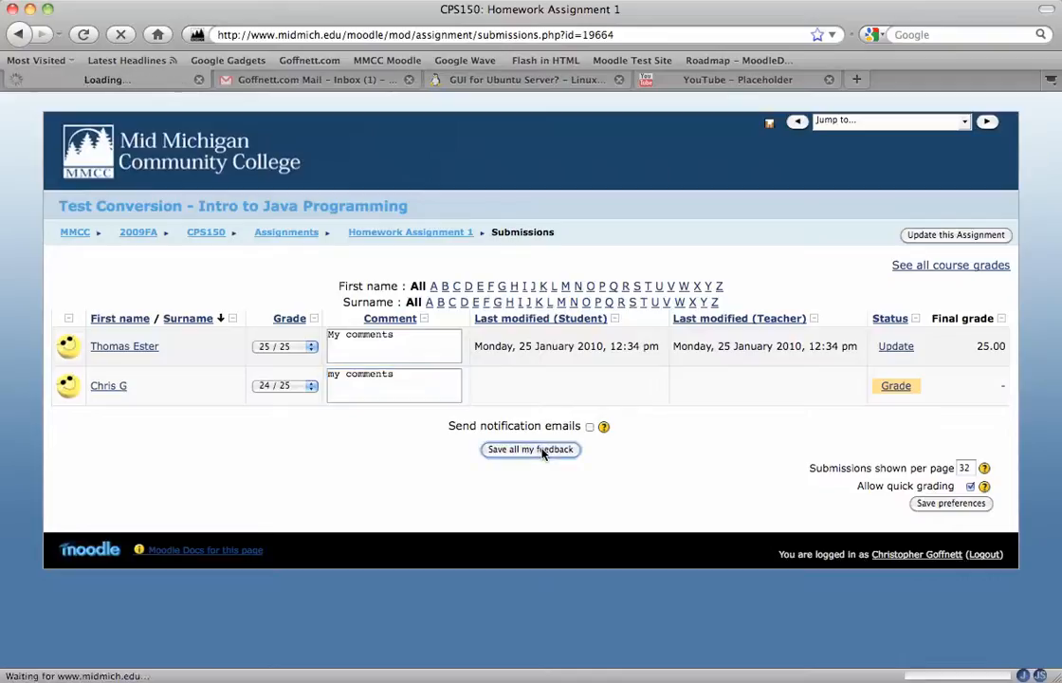
click(530, 449)
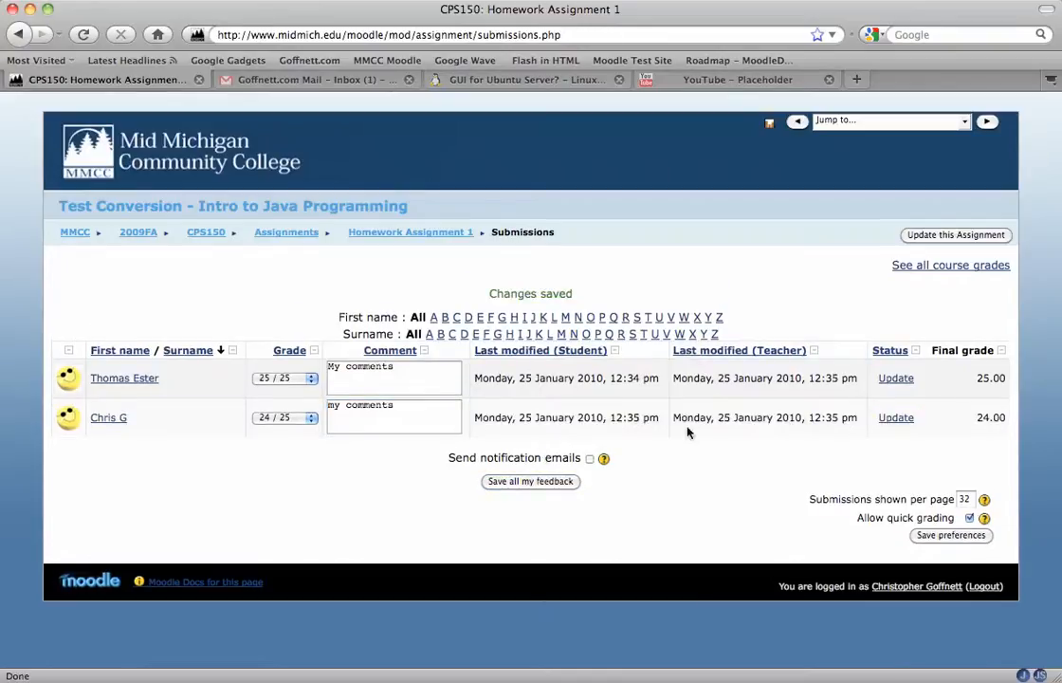
mouse_move(600, 380)
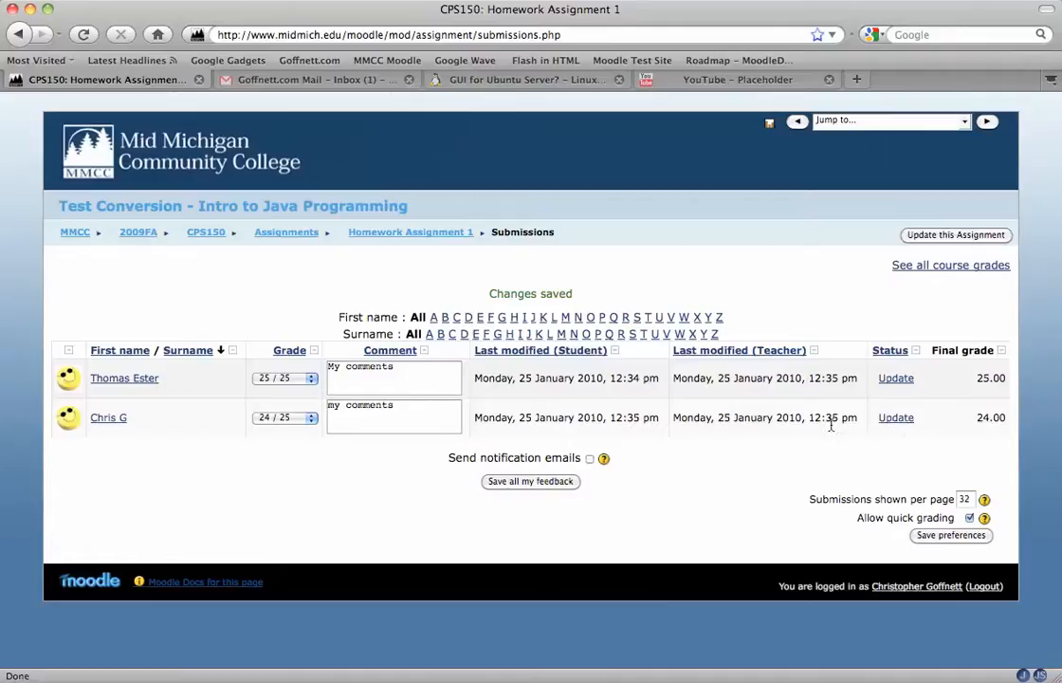
mouse_move(989, 430)
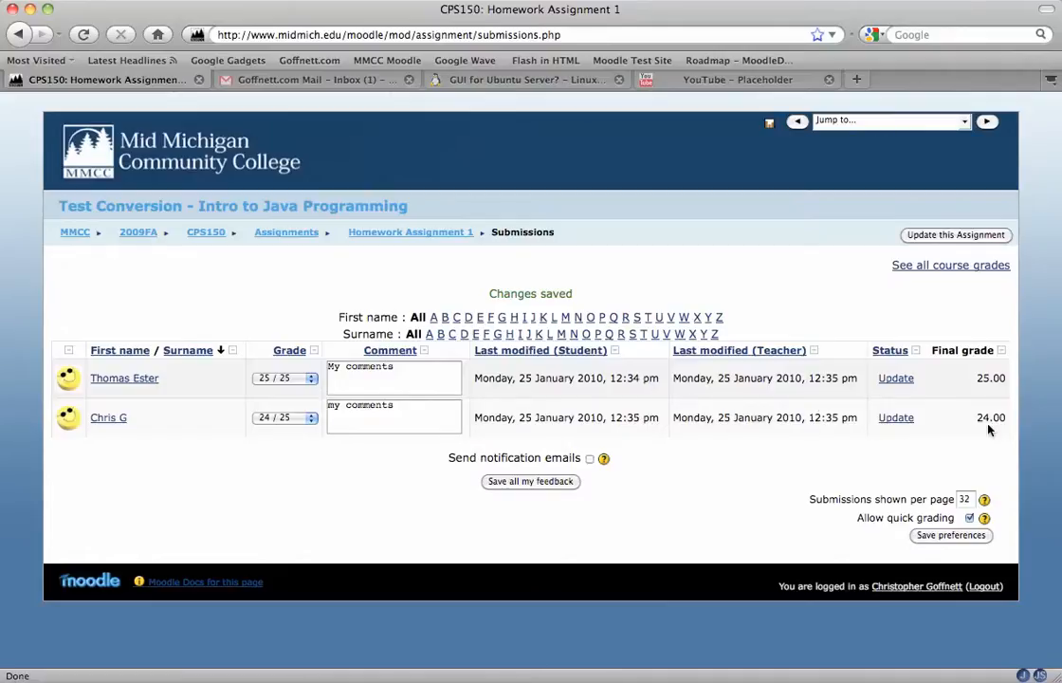
mouse_move(773, 362)
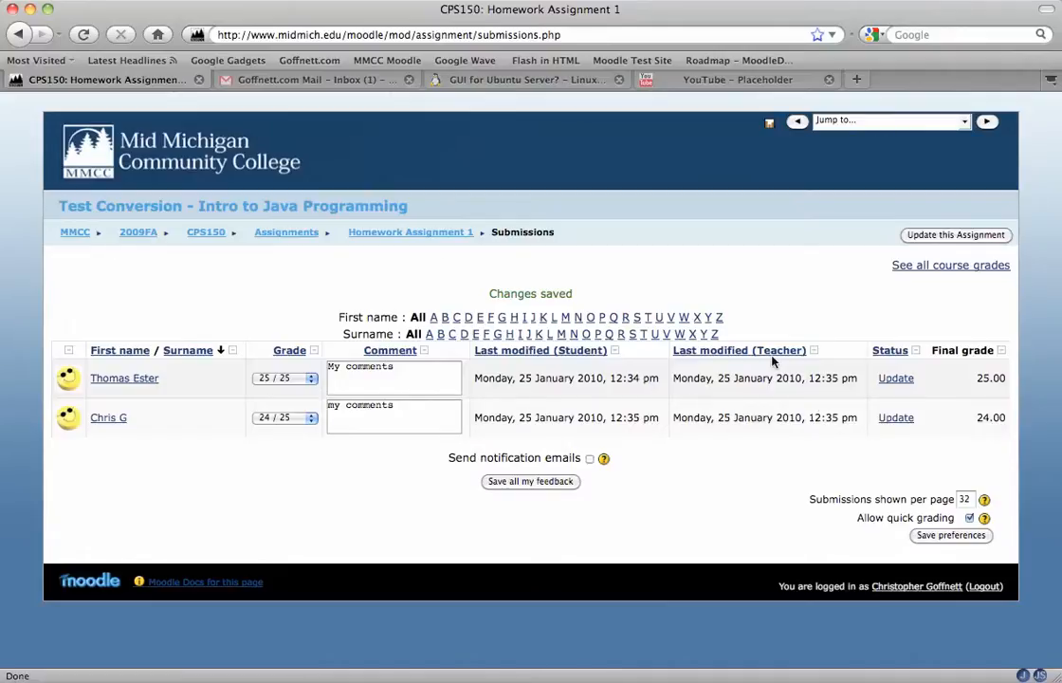
mouse_move(206, 233)
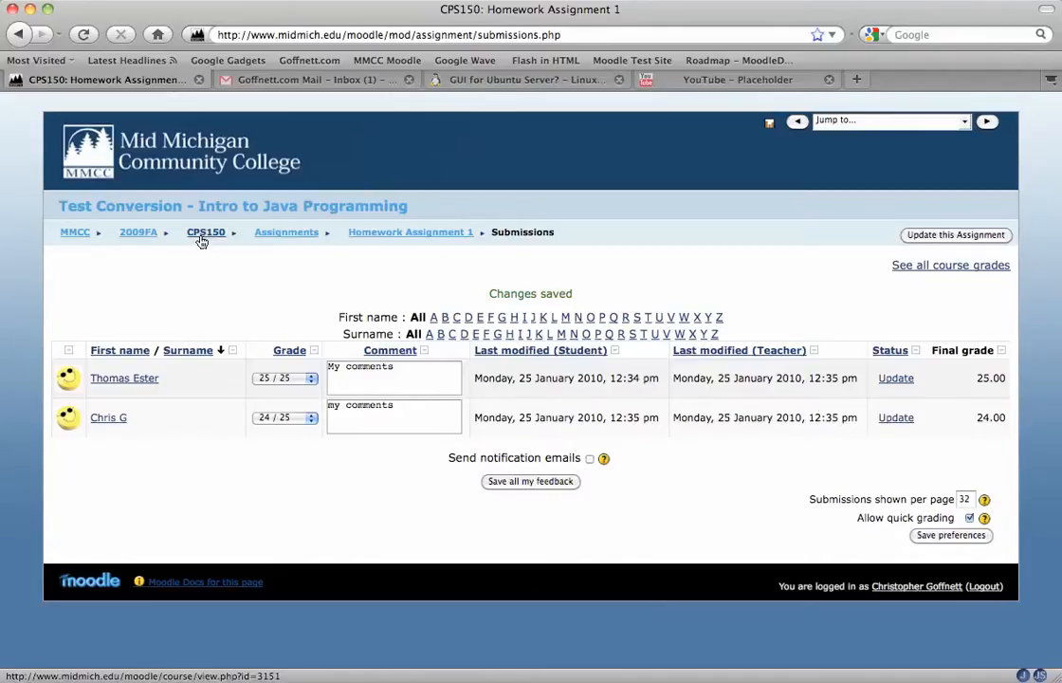